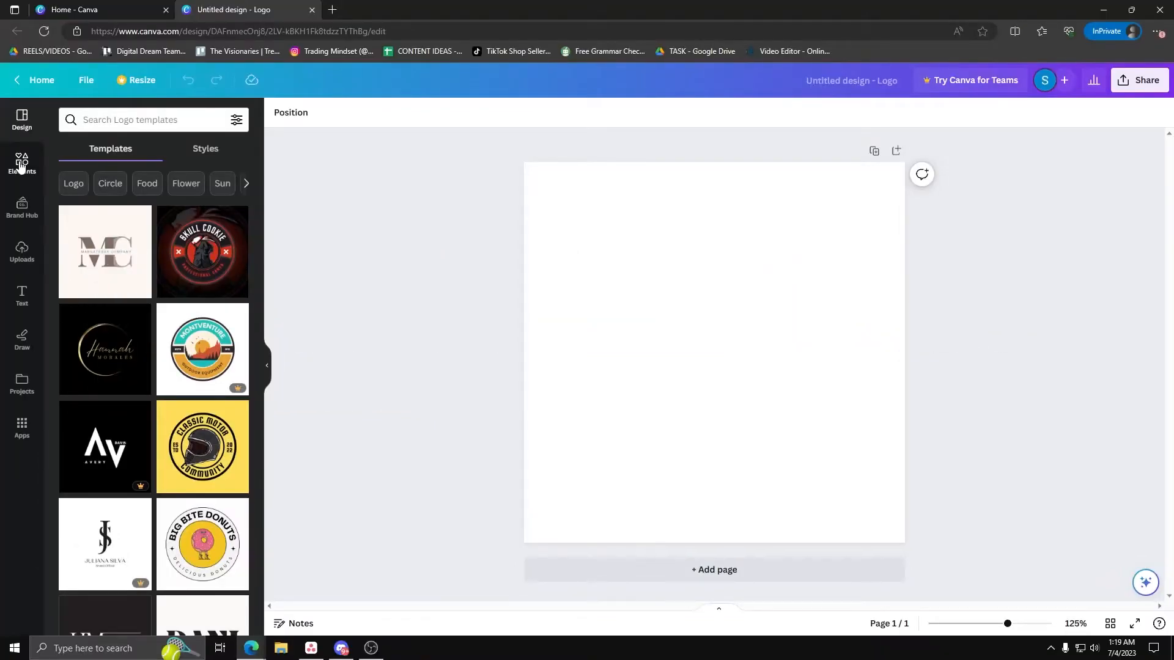
Browse the full stock photo collection in Elements to find the wooden staircase photo
right_click(919, 373)
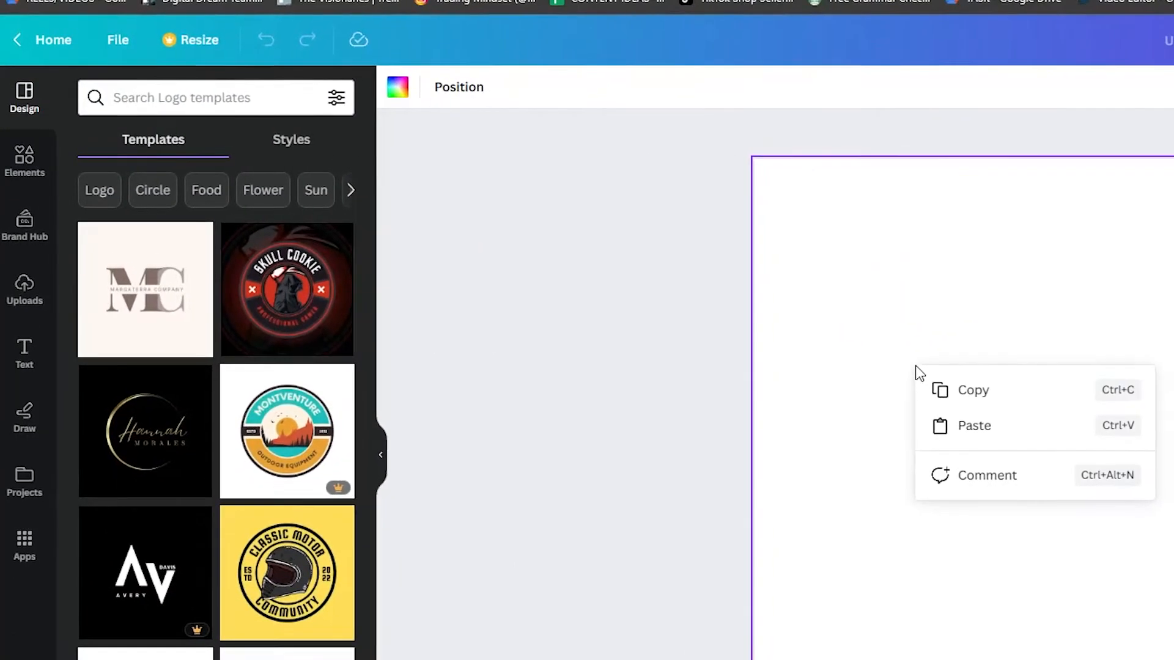
click(25, 161)
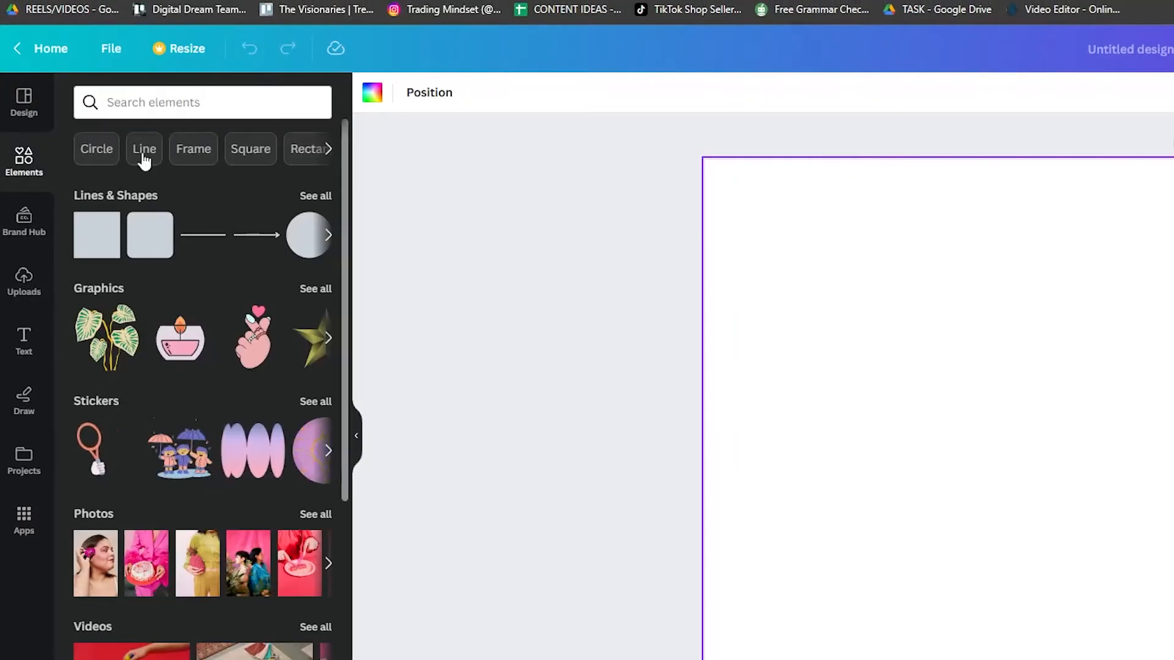
click(315, 515)
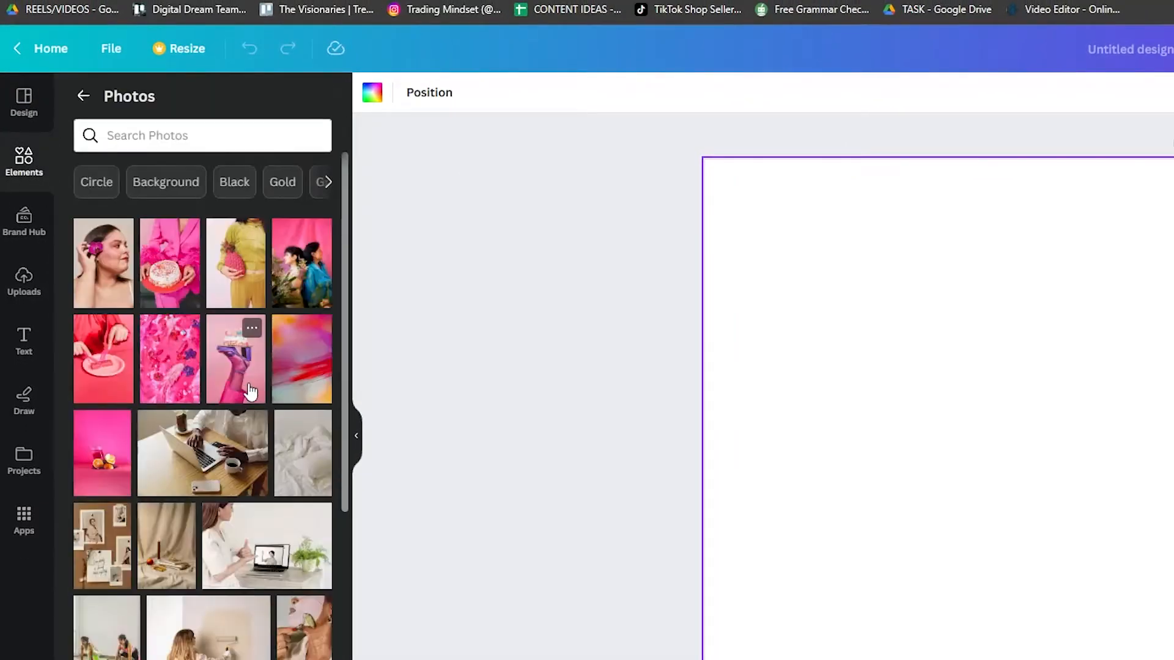
scroll(down, 3)
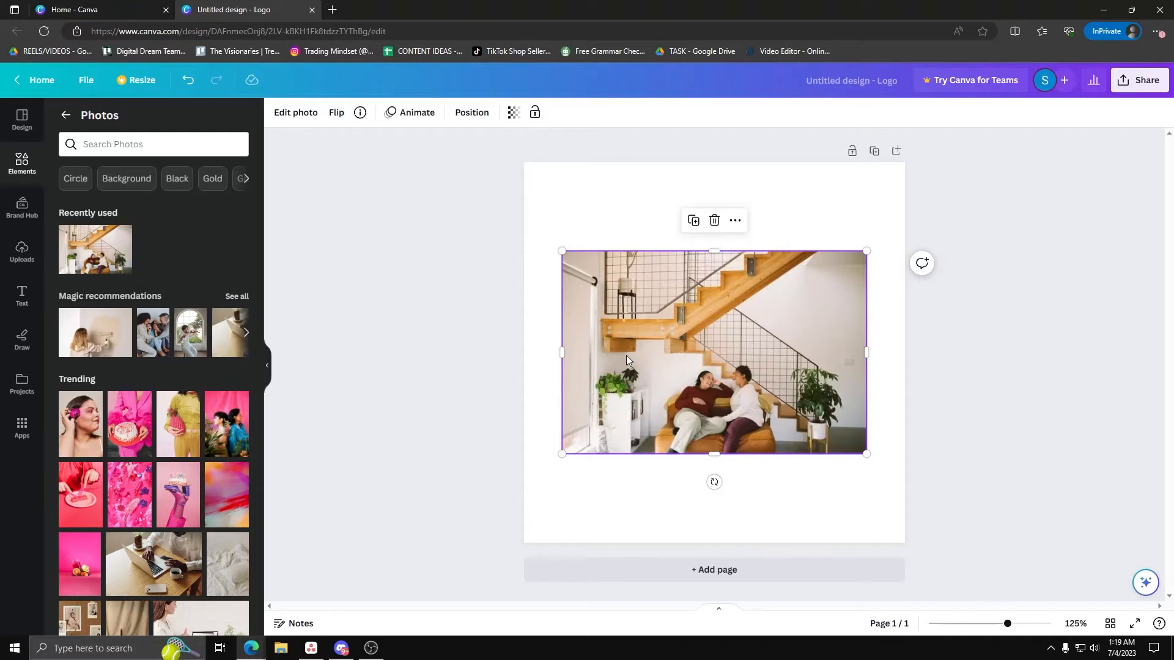
mouse_move(562, 250)
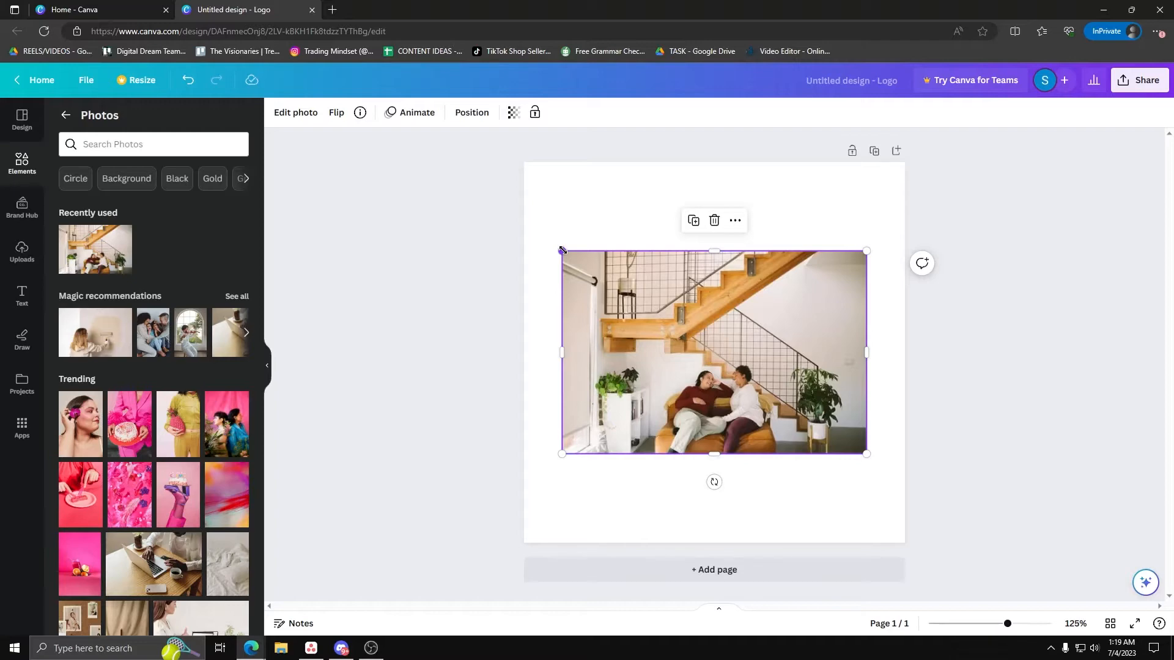
Set the staircase photo as the page background so it fills the page
right_click(711, 356)
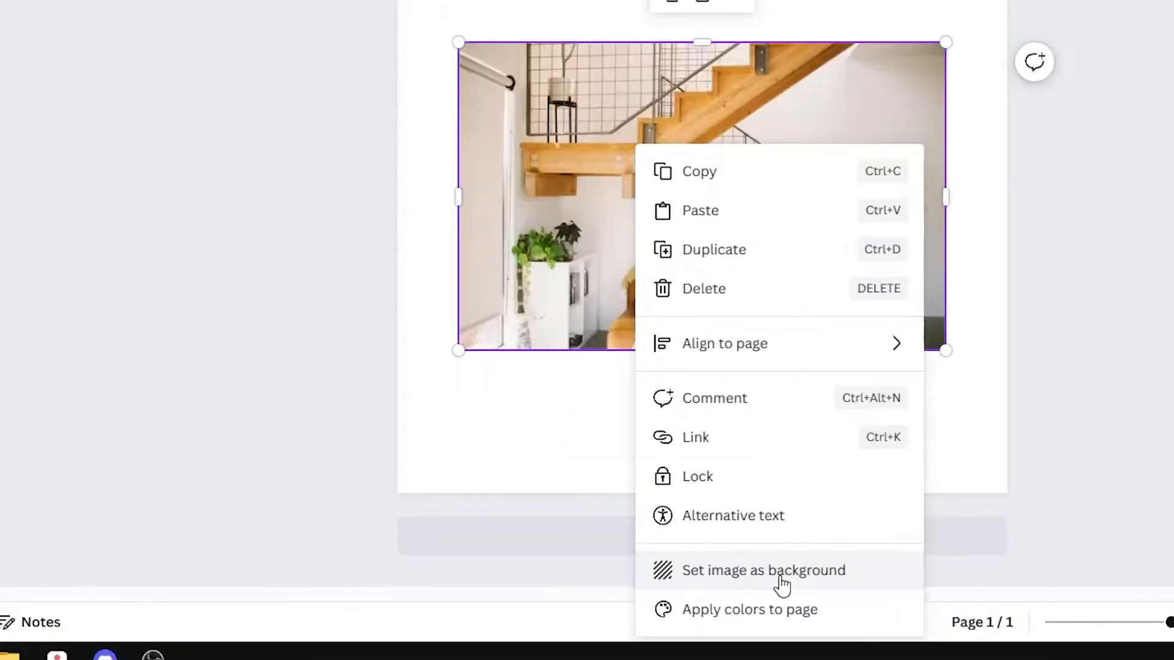
click(763, 570)
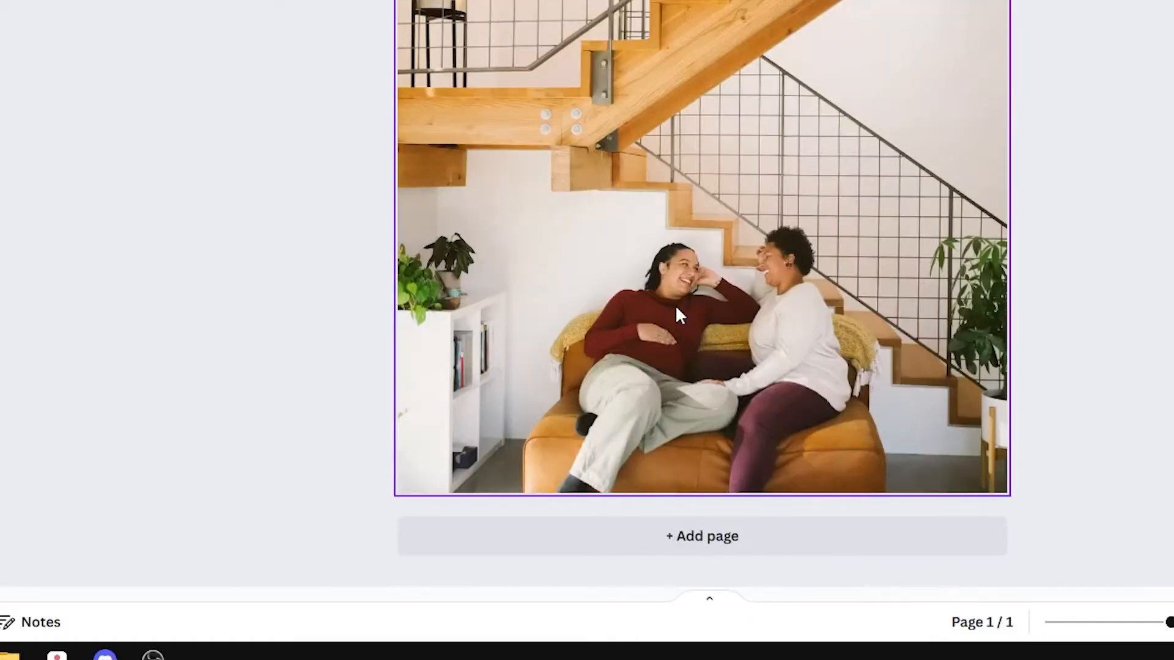
mouse_move(766, 238)
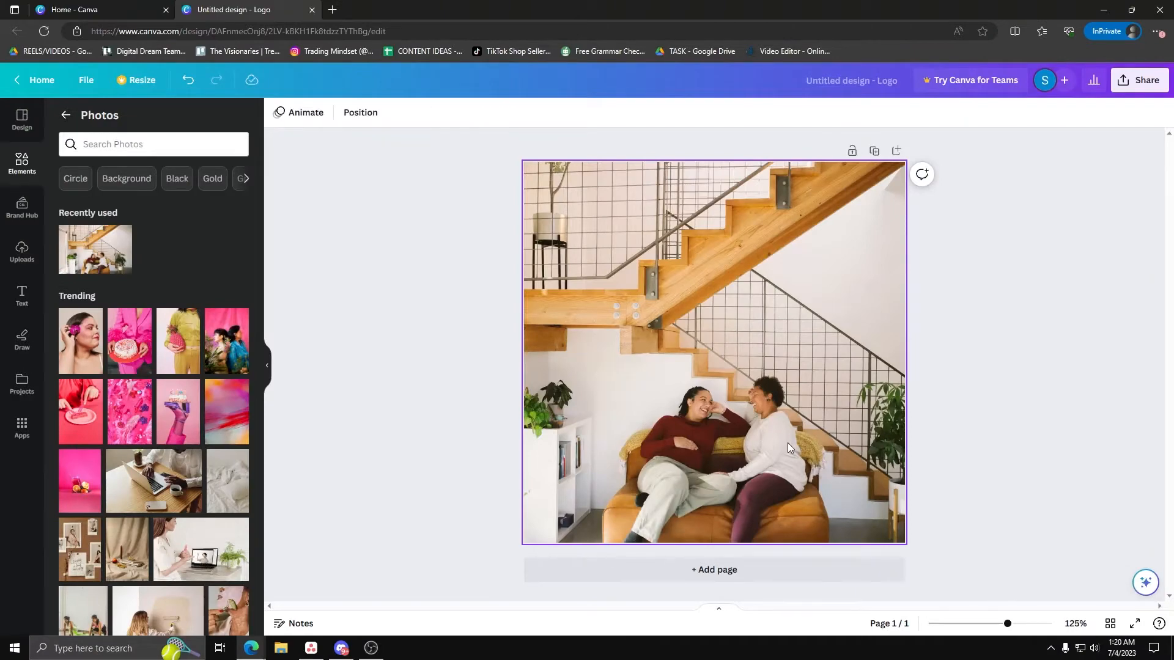
mouse_move(757, 435)
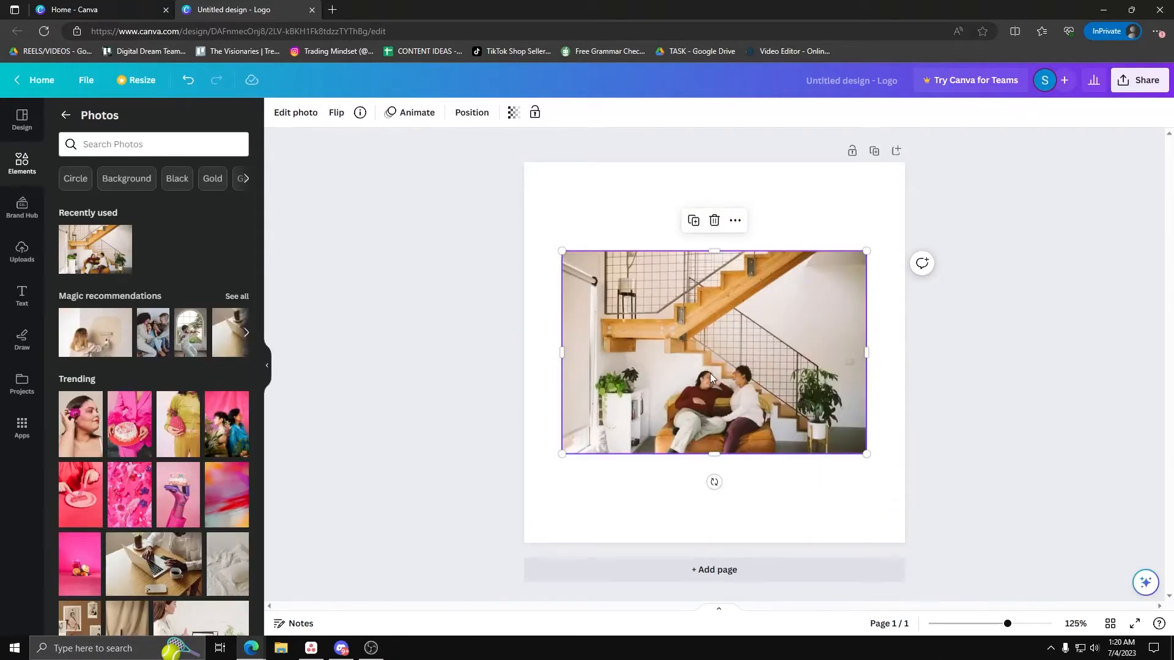
mouse_move(701, 329)
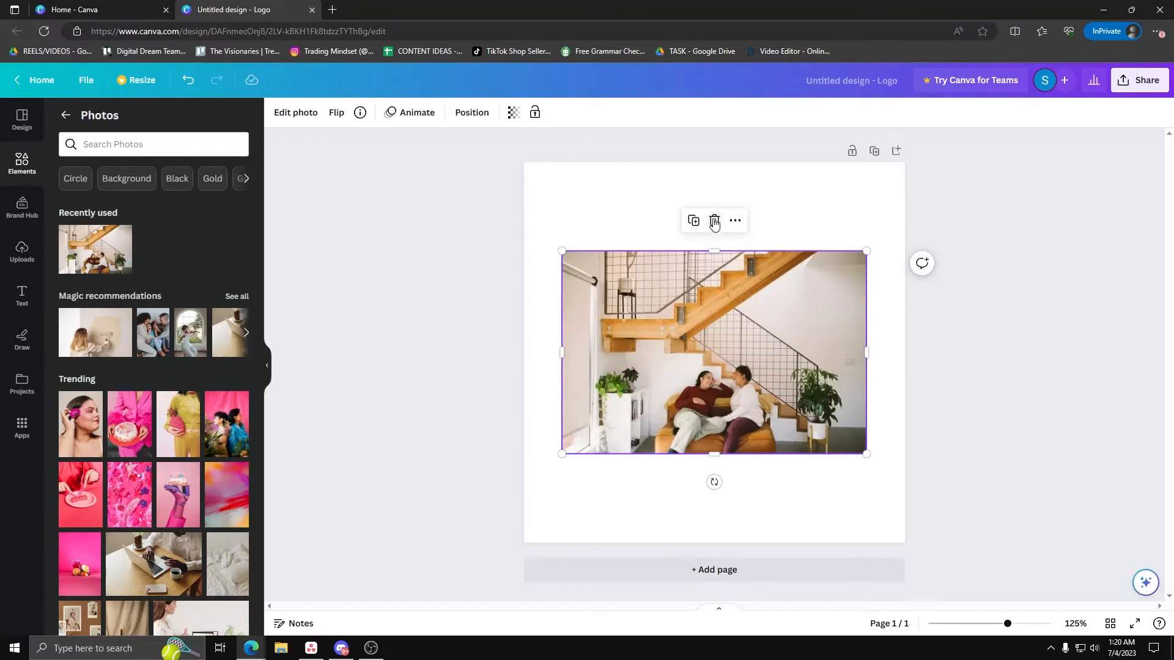
Delete the staircase photo, leaving the logo page blank
click(714, 220)
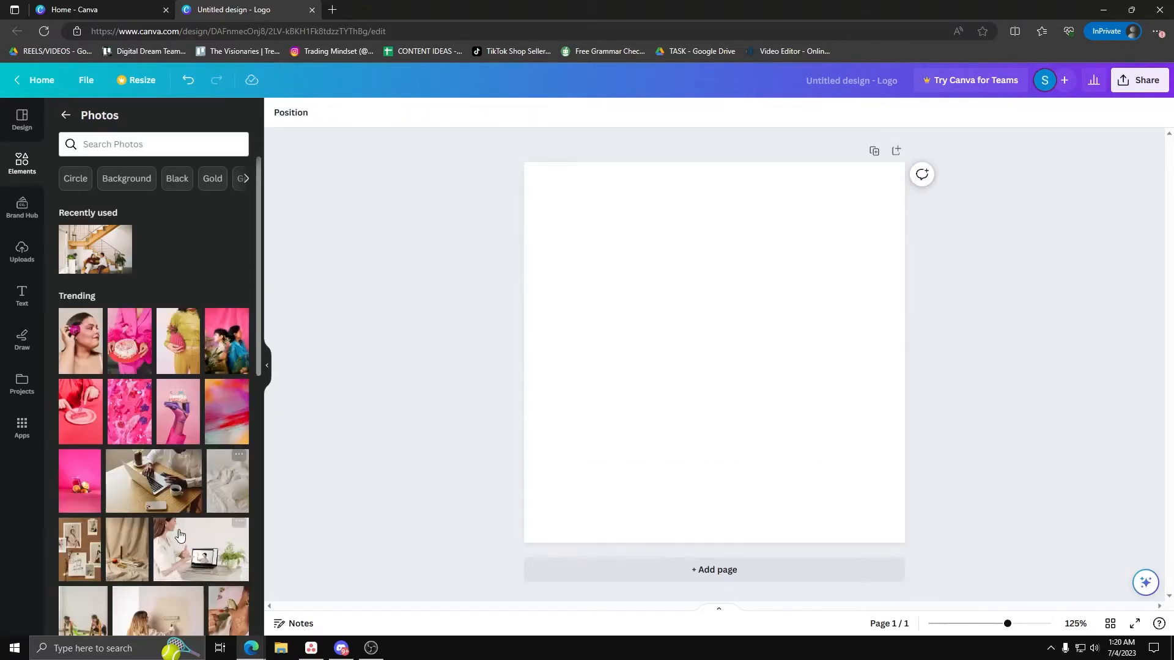
Add the hands-on-laptop photo, move it around and squash it into a thin wide strip
click(155, 479)
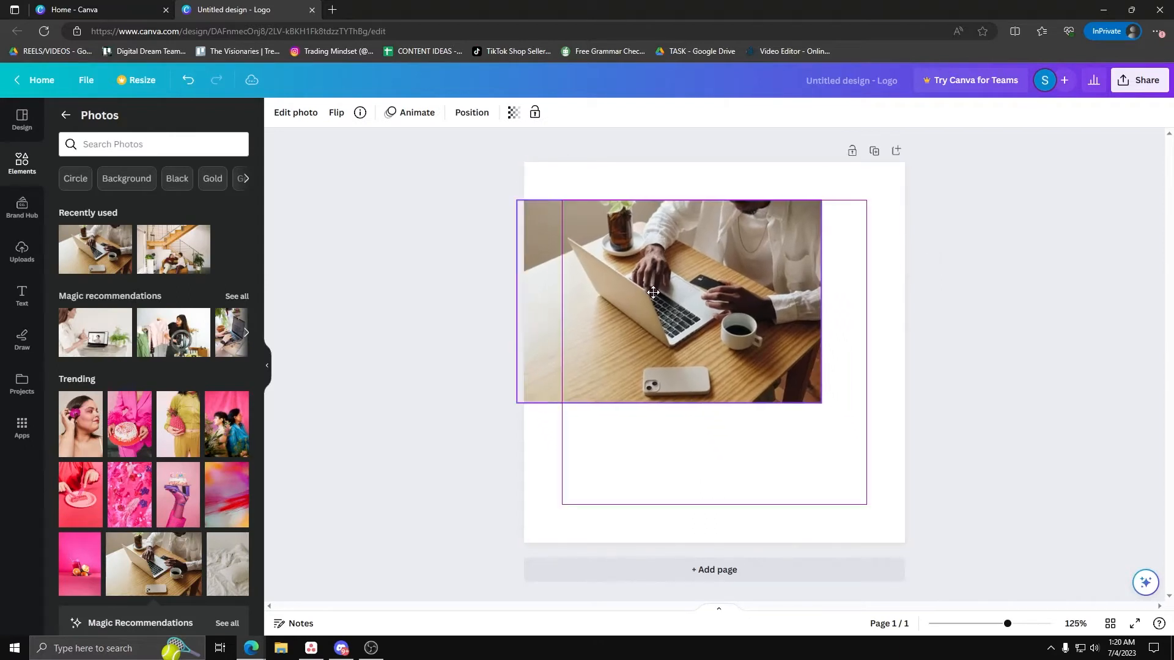
drag(652, 293, 835, 387)
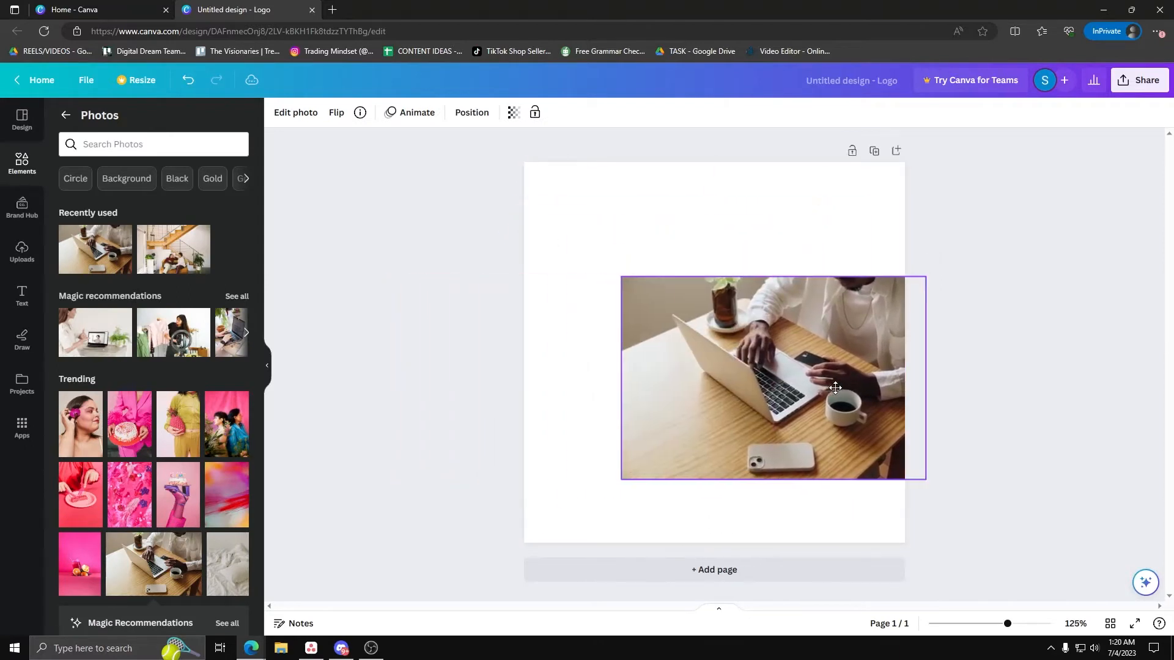
drag(771, 377, 718, 370)
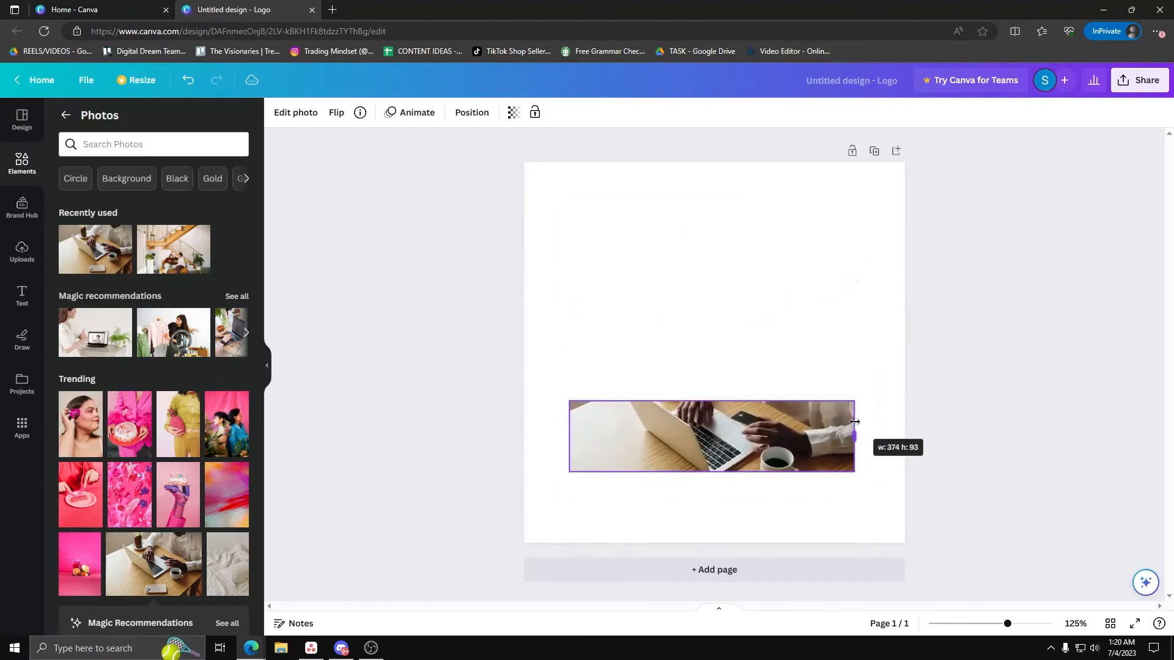
drag(853, 437, 704, 436)
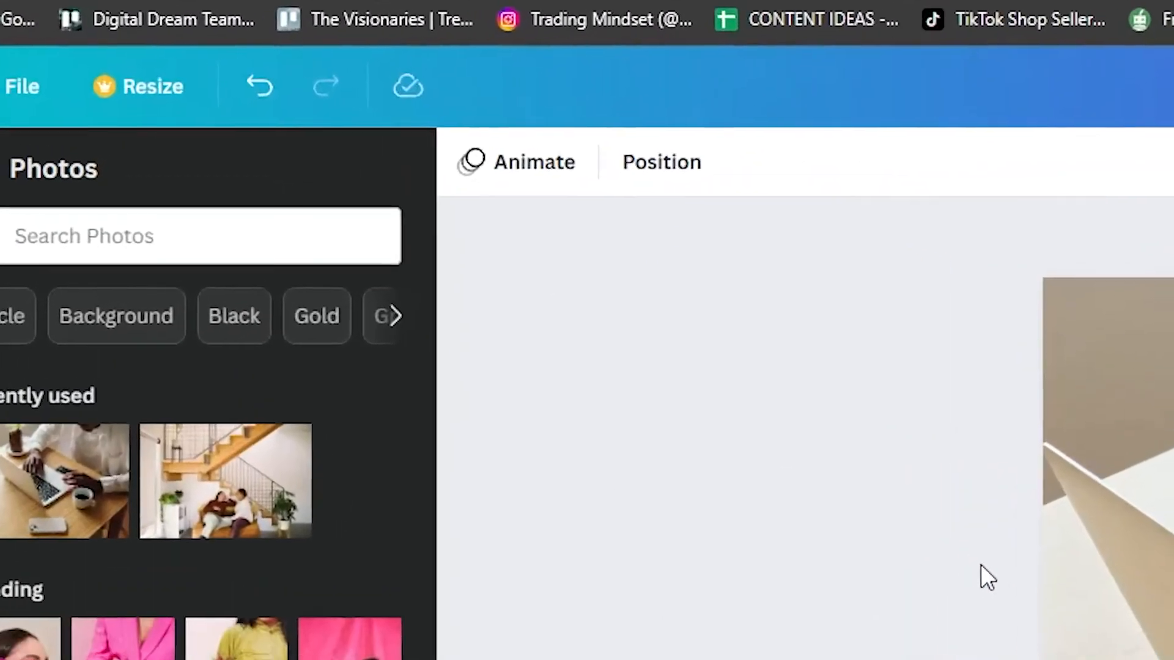
In Resize, enter a custom width of 1920 pixels alongside the Video format
click(139, 85)
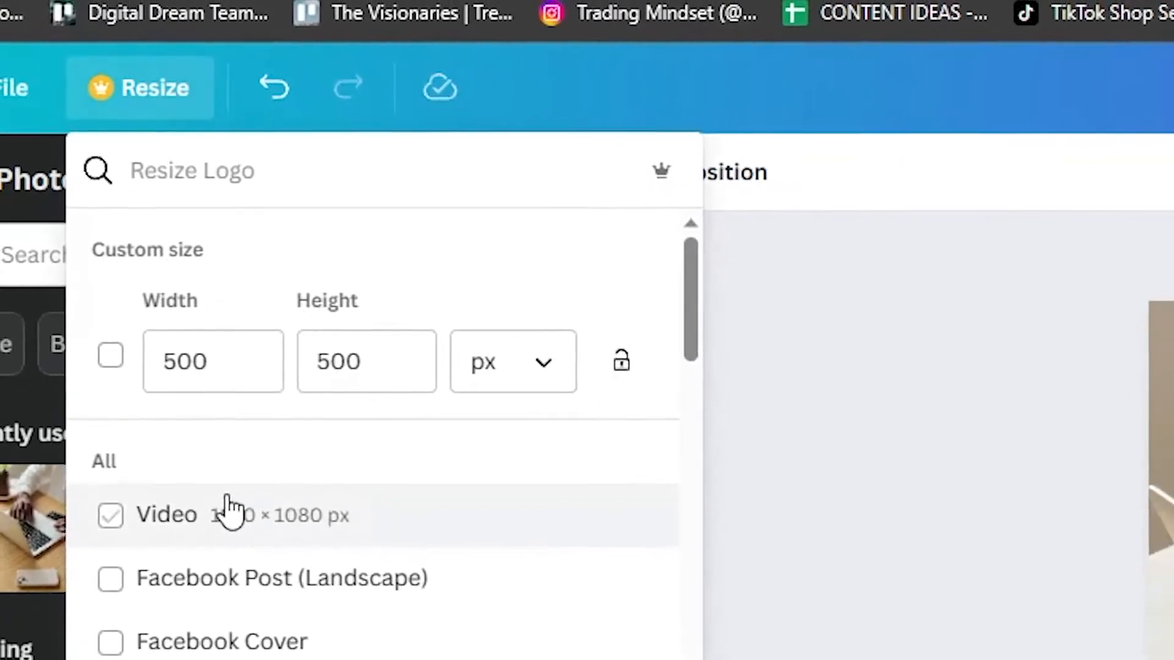
scroll(down, 3)
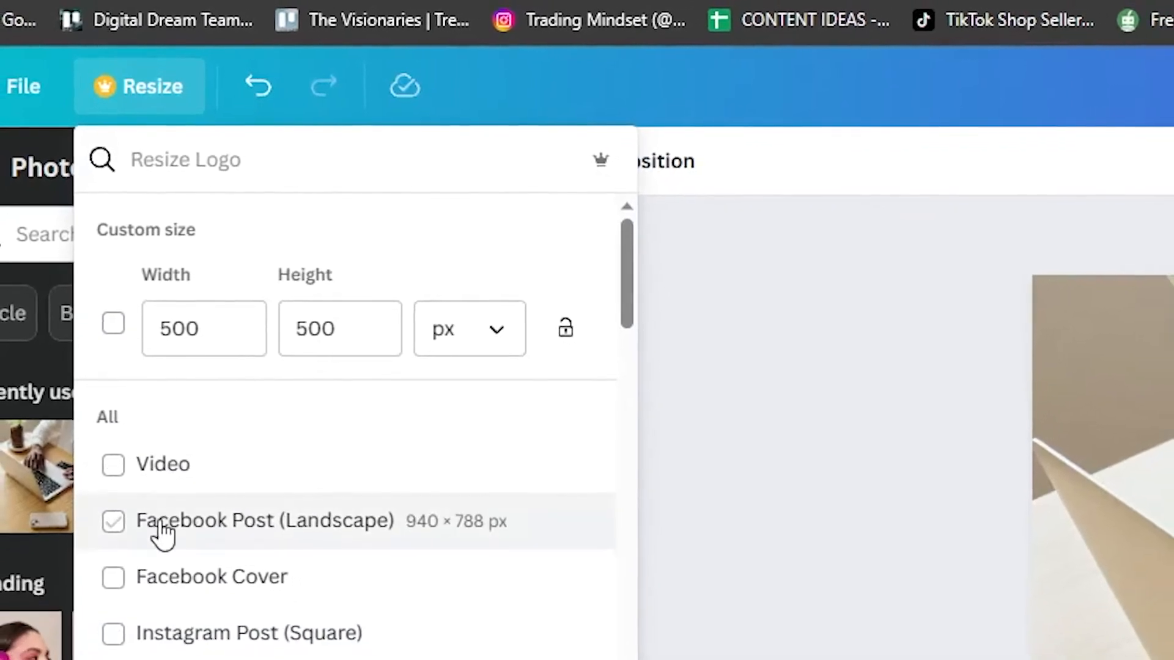
click(203, 328)
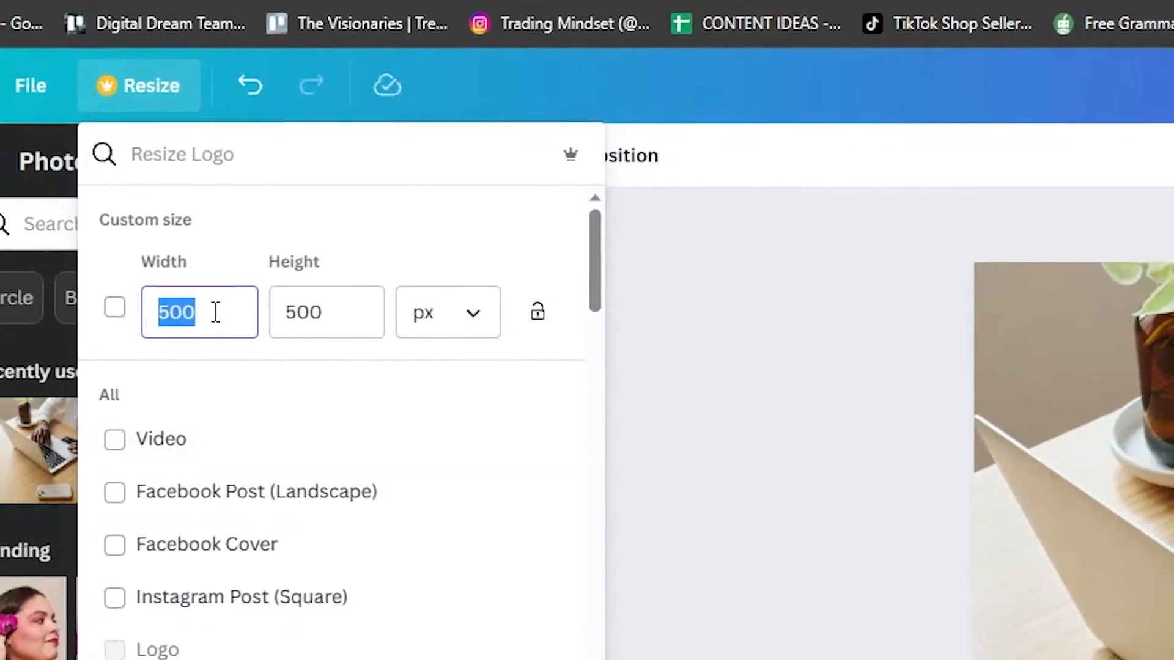
text(1920)
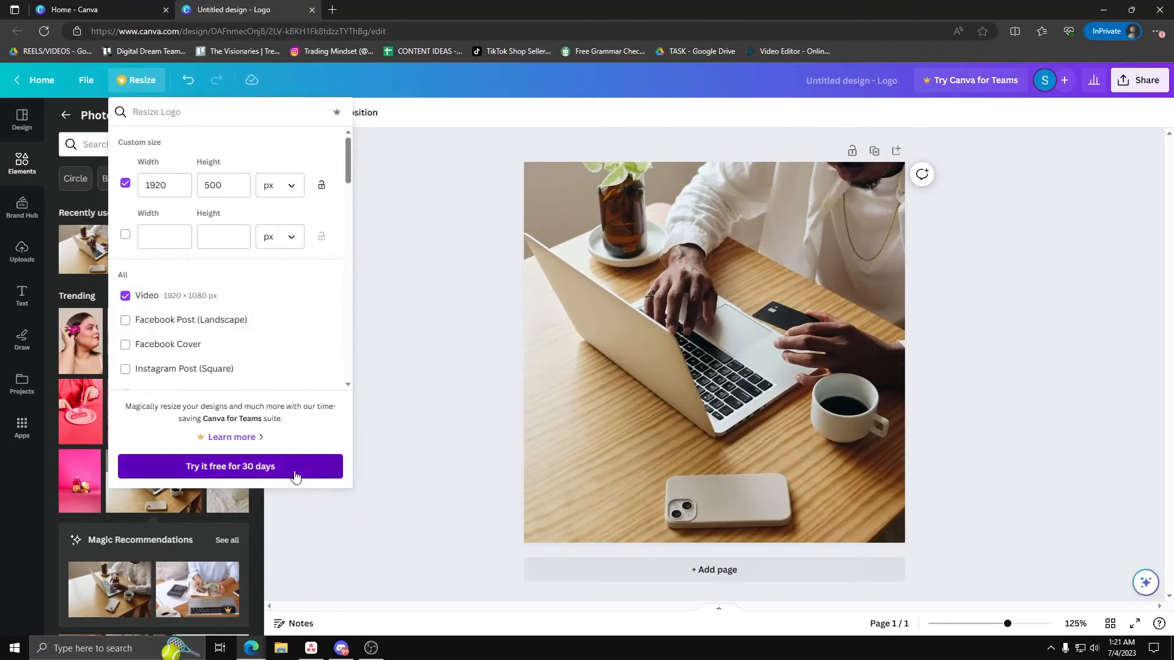
Dismiss the free-trial offer and the Canva for Teams popup
click(229, 466)
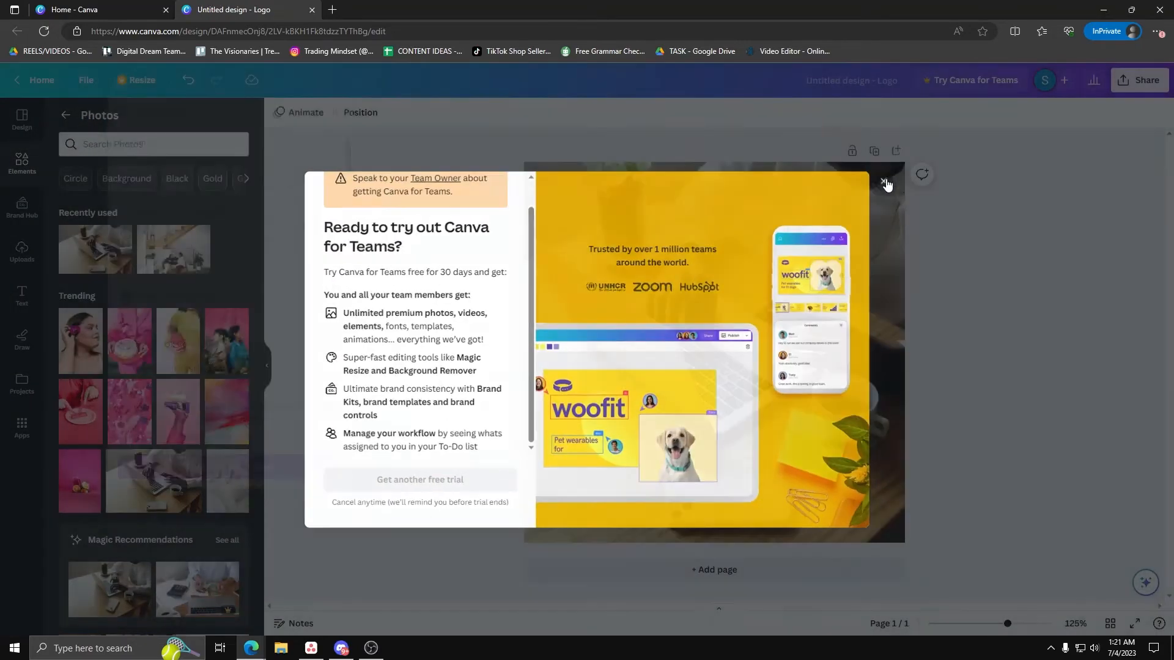
click(884, 185)
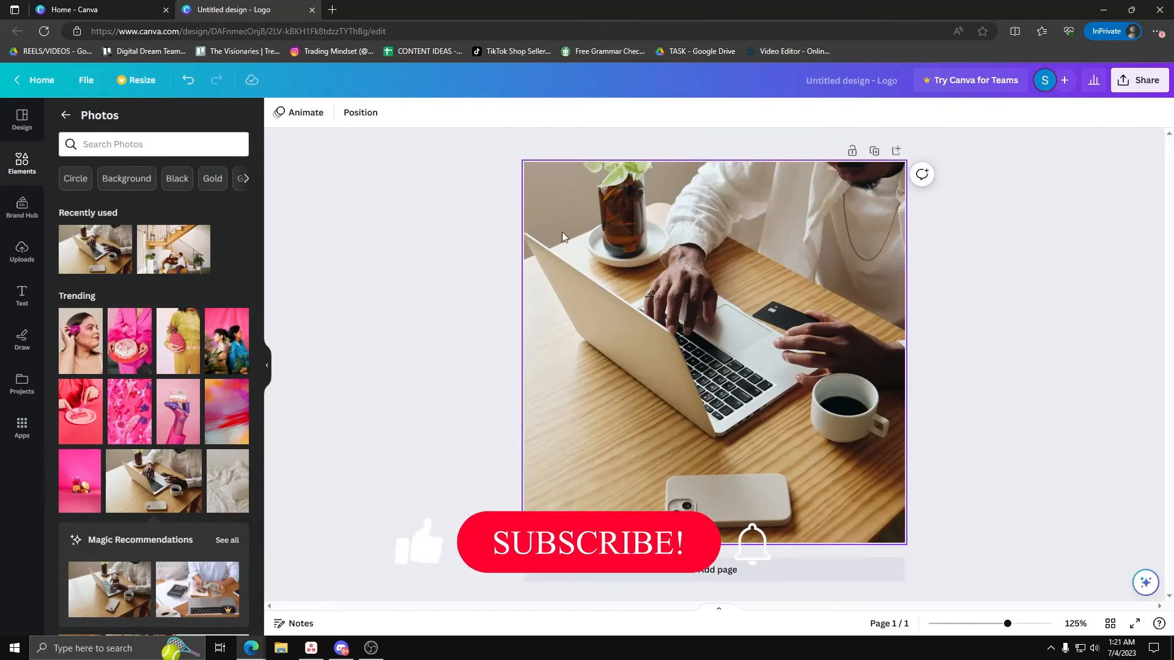